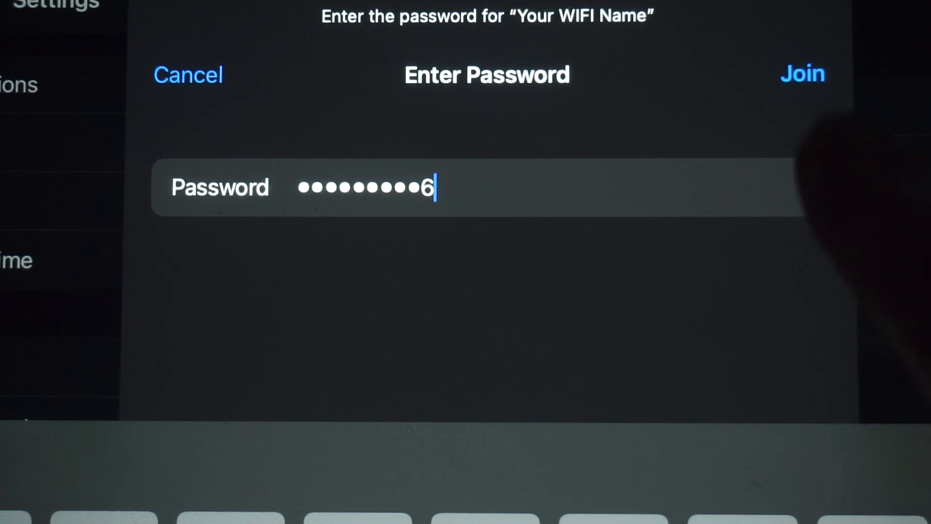
# Join the Wi-Fi network 'Your WIFI Name' with the entered password.
pyautogui.click(799, 73)
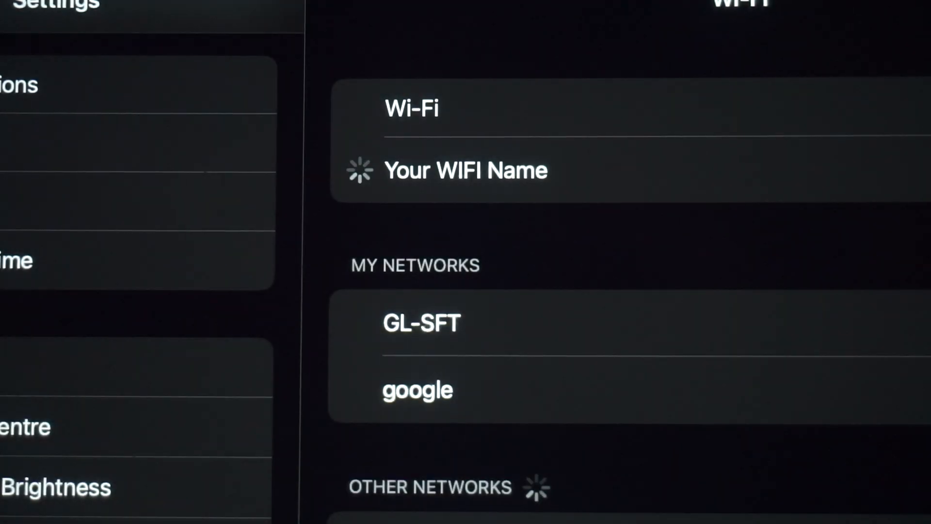
pyautogui.click(465, 170)
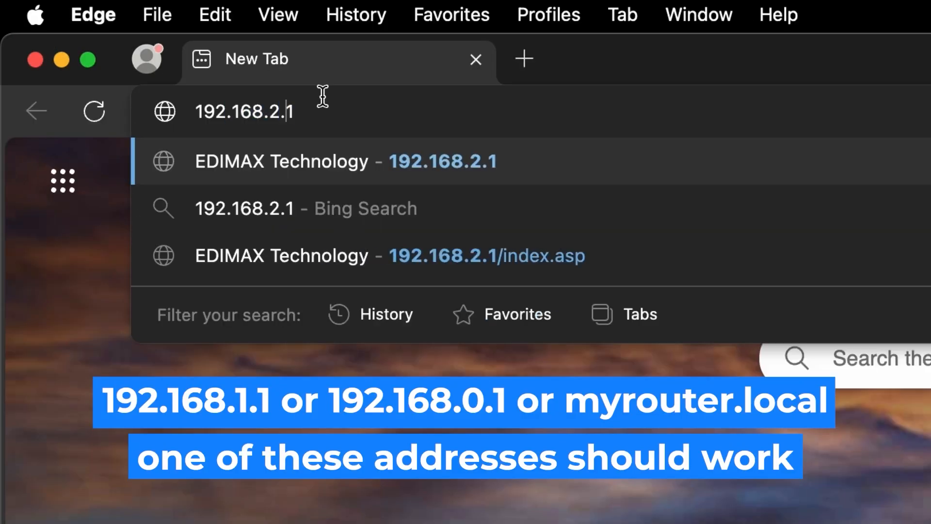
# Go to the router address 192.168.1.1 in Microsoft Edge.
pyautogui.press('Backspace')
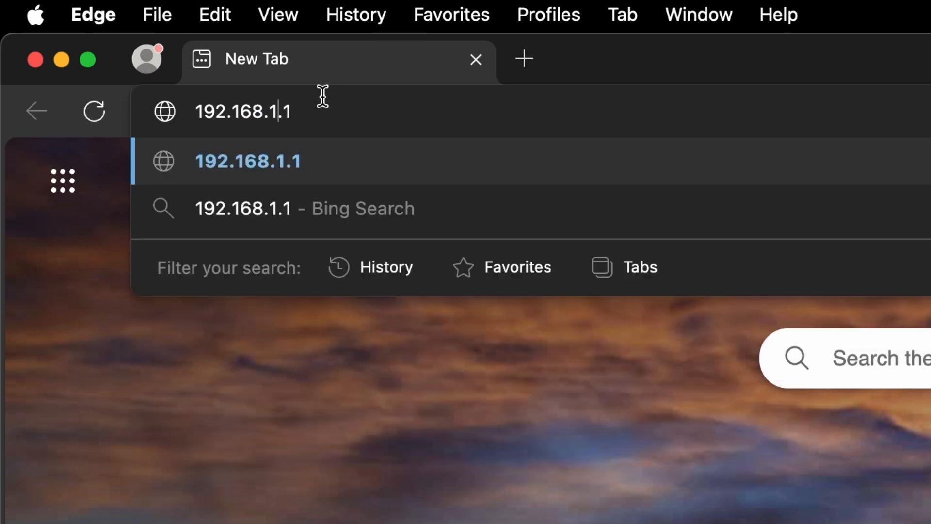
pyautogui.press('Return')
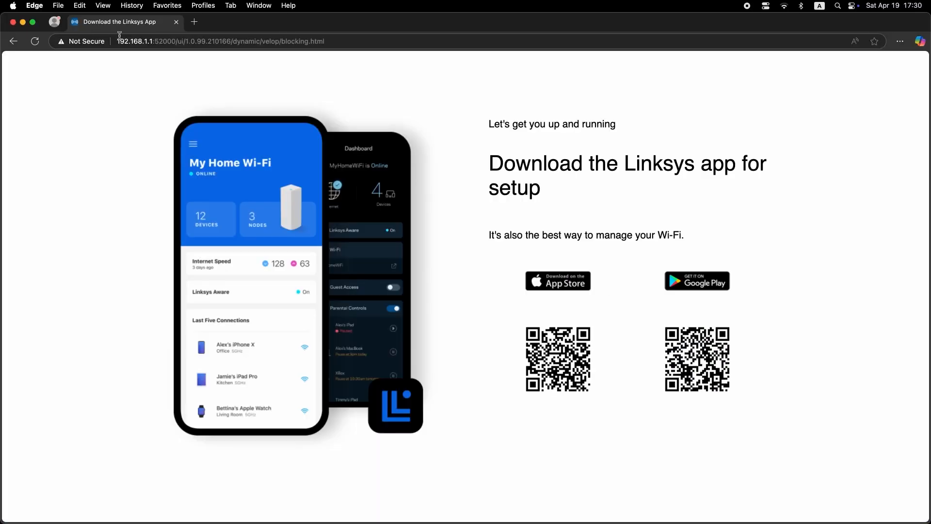
pyautogui.moveTo(463, 444)
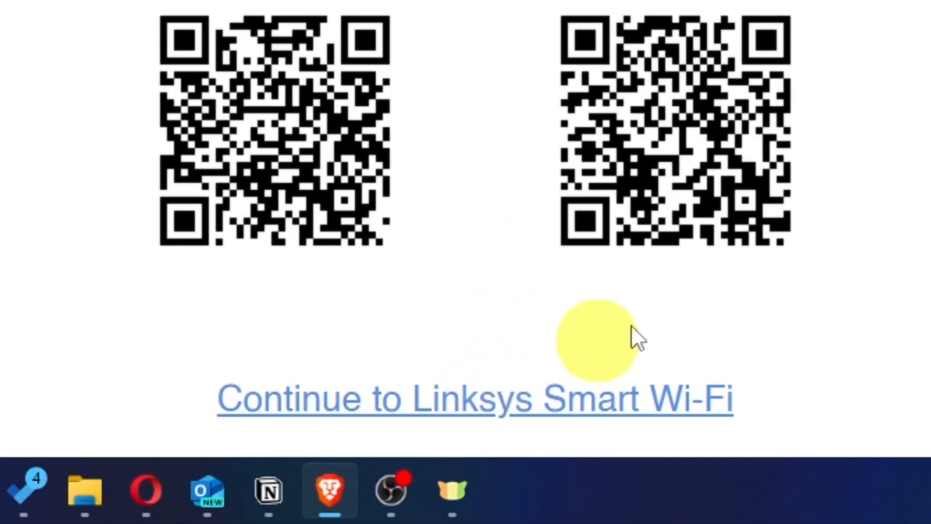
# Skip the Linksys app download and continue to the Smart Wi-Fi web interface.
pyautogui.click(466, 400)
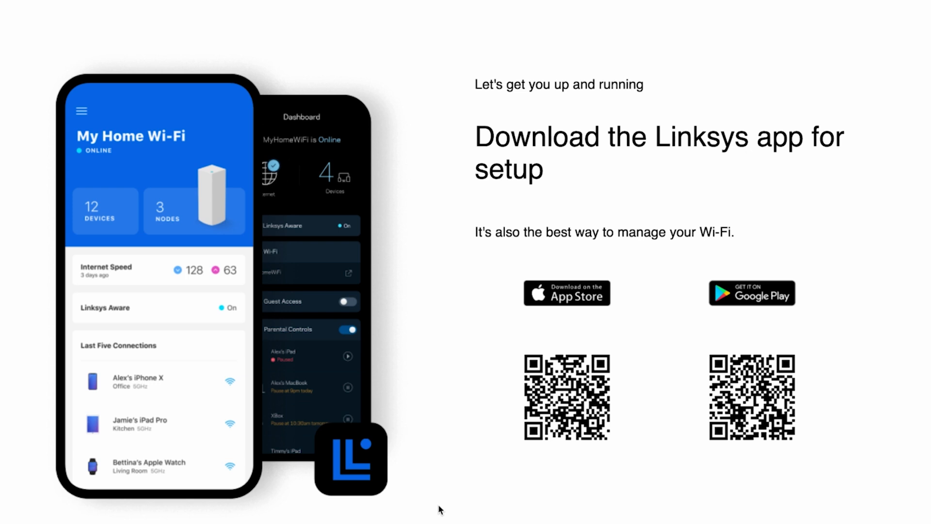
pyautogui.moveTo(321, 378)
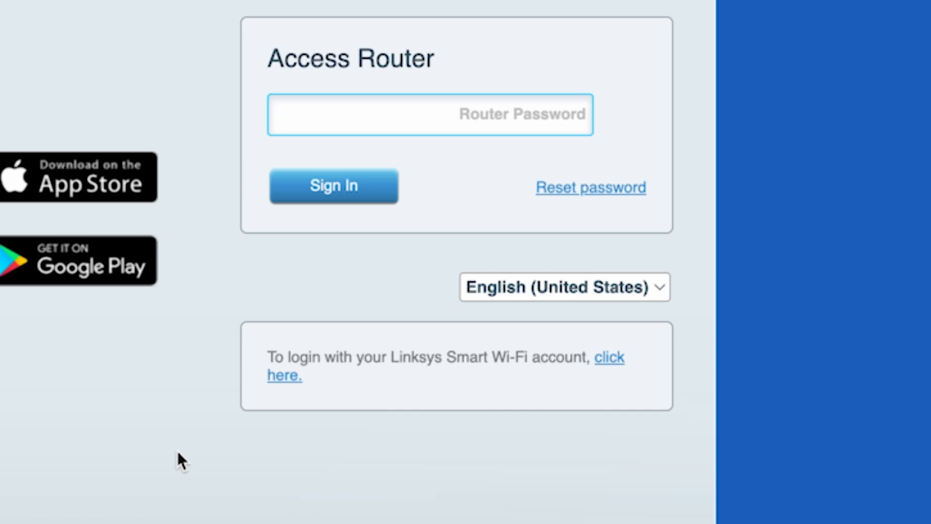
pyautogui.moveTo(639, 301)
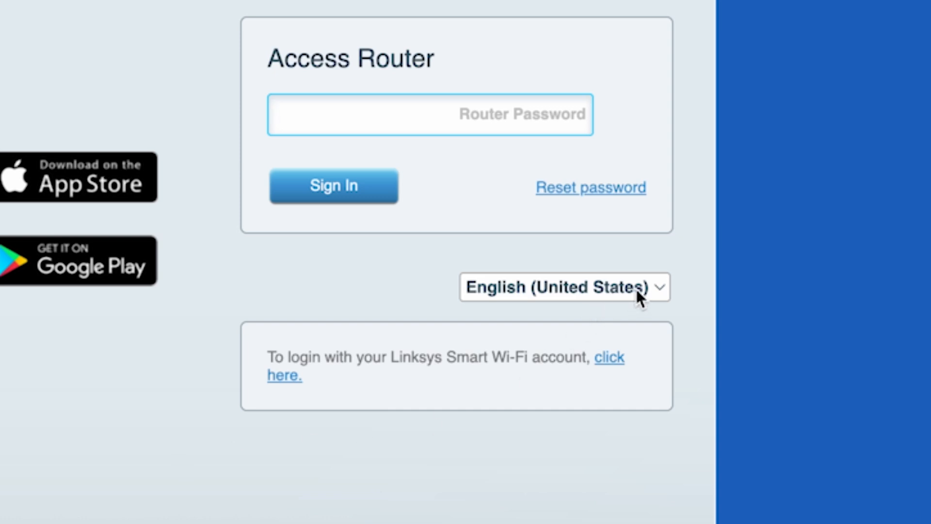
pyautogui.click(563, 287)
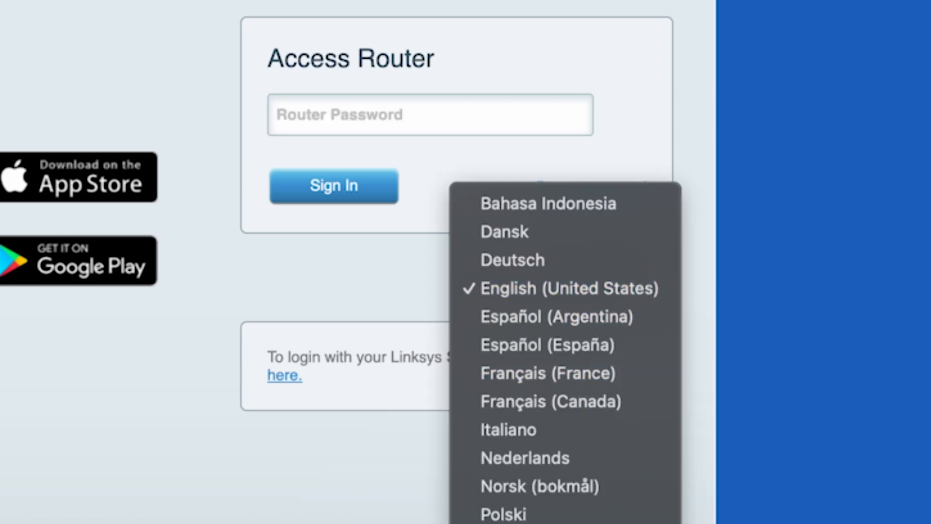
pyautogui.moveTo(562, 324)
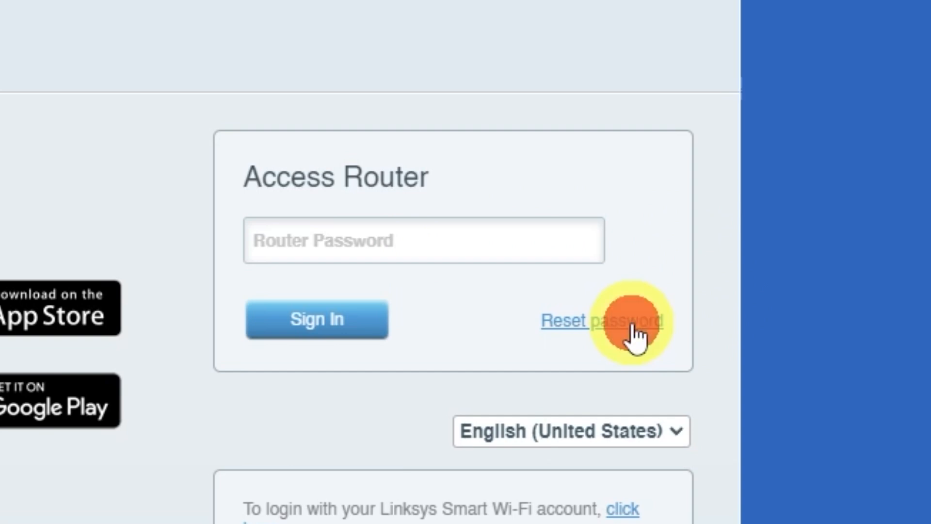
# Start the admin password reset, reaching the 5-digit recovery-key page.
pyautogui.click(625, 320)
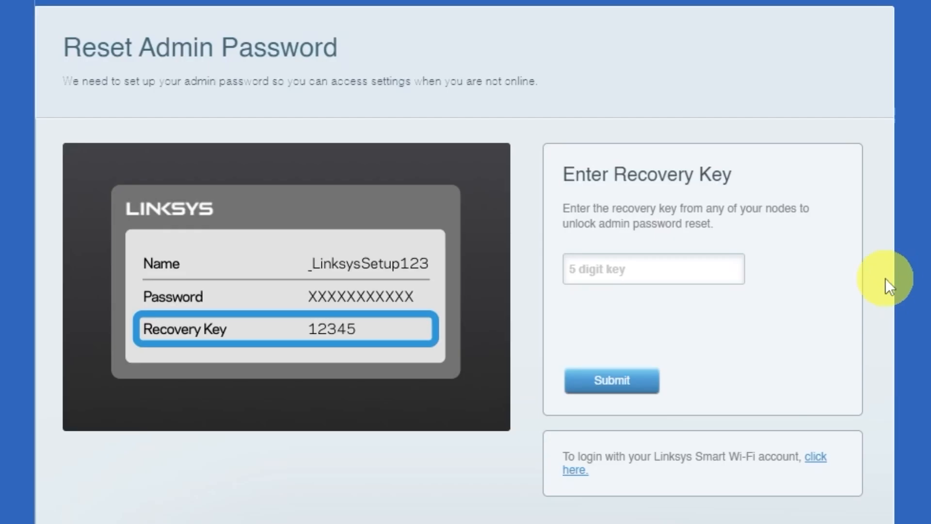